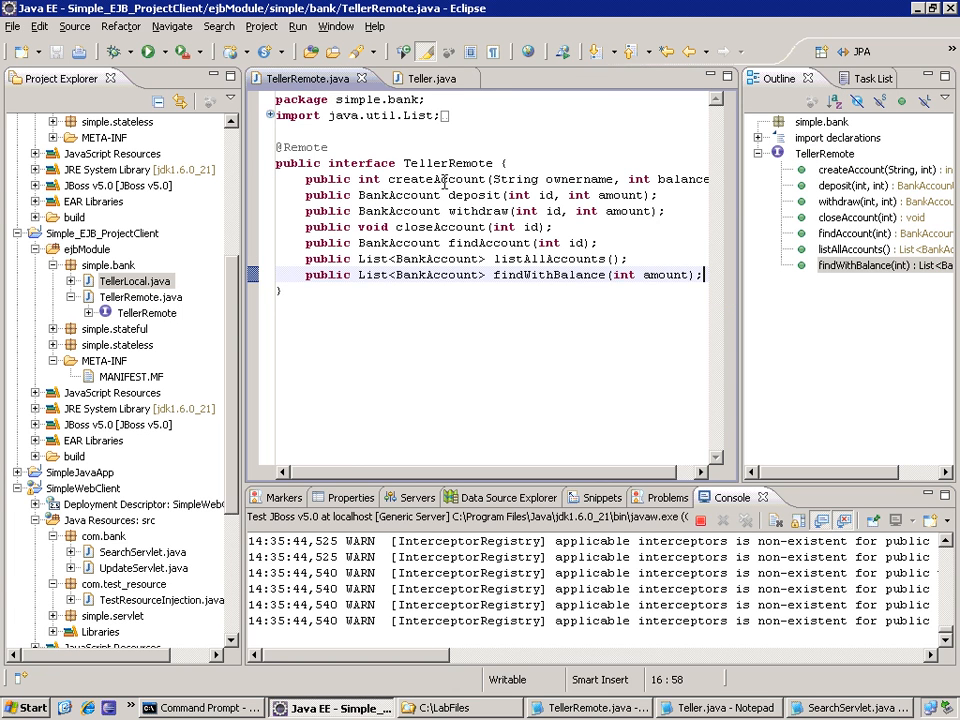
mouse_move(430, 180)
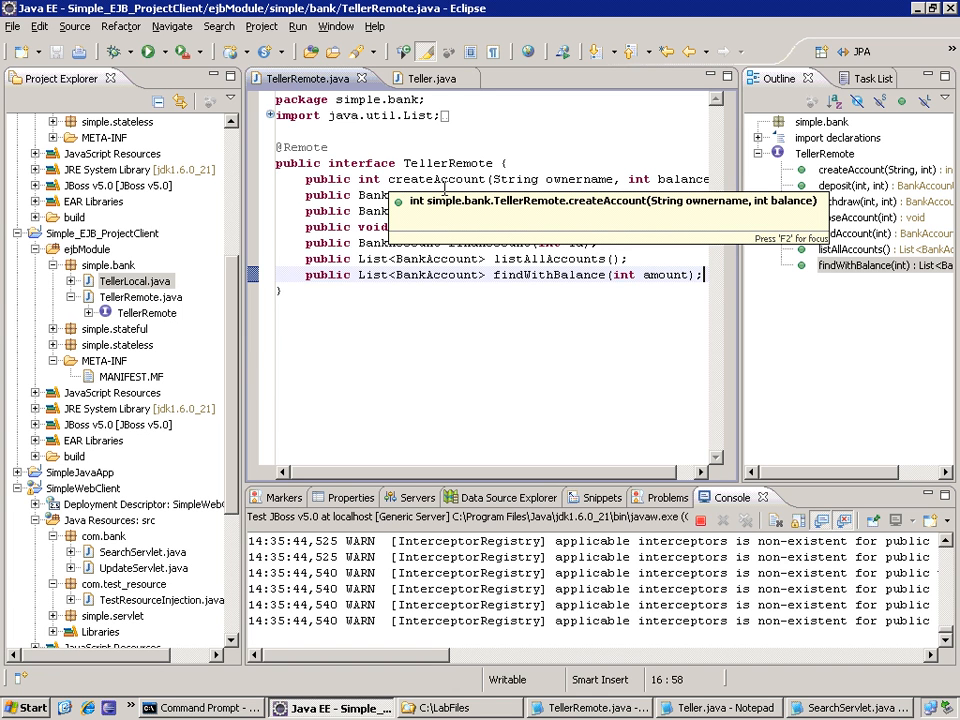
mouse_move(446, 186)
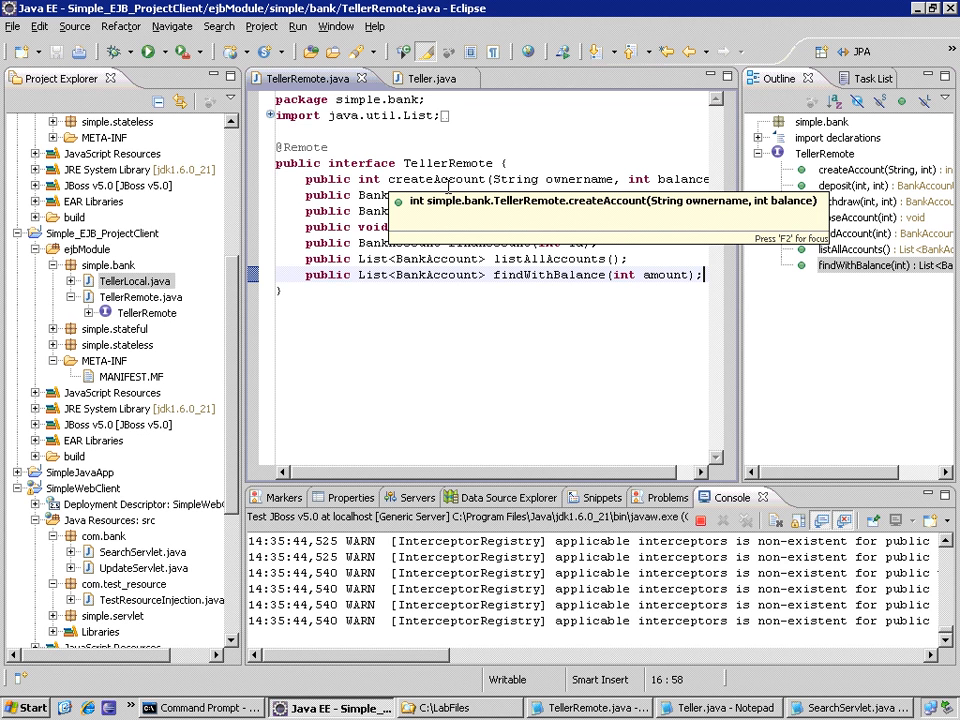
Step: Bring the Teller class source back into view
left_click(424, 78)
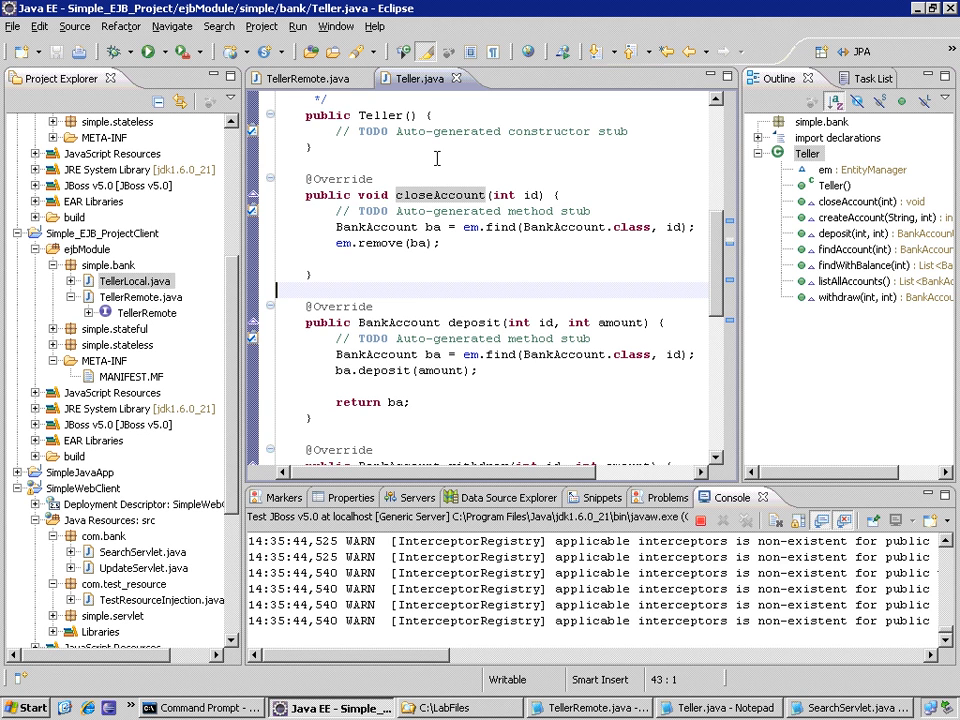
mouse_move(140, 296)
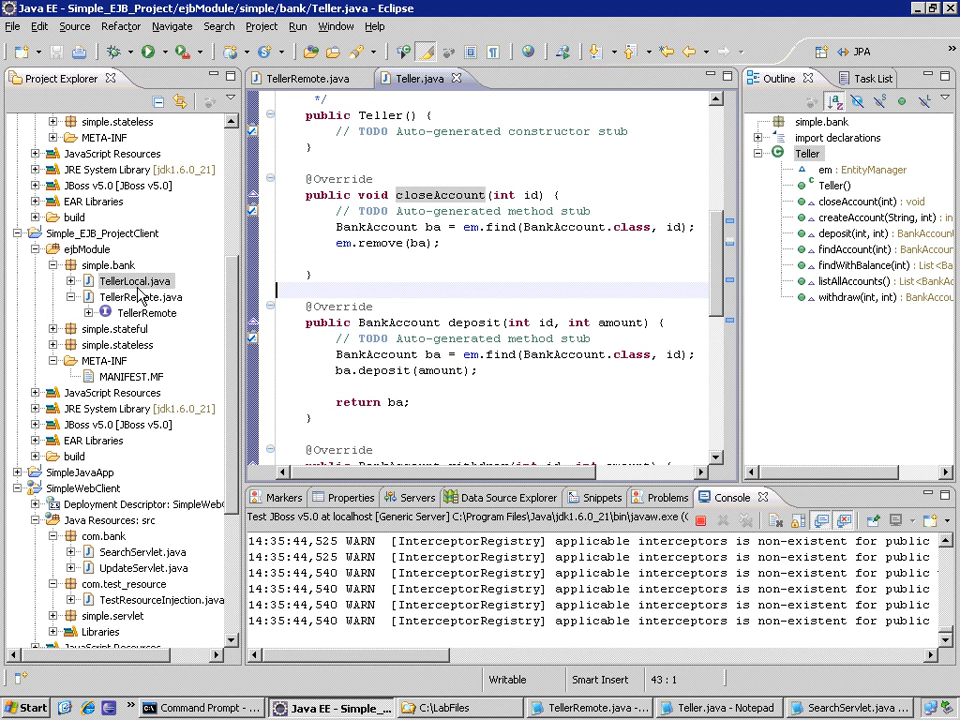
Step: View the empty TellerLocal interface, then return to the TellerRemote interface
double_click(134, 280)
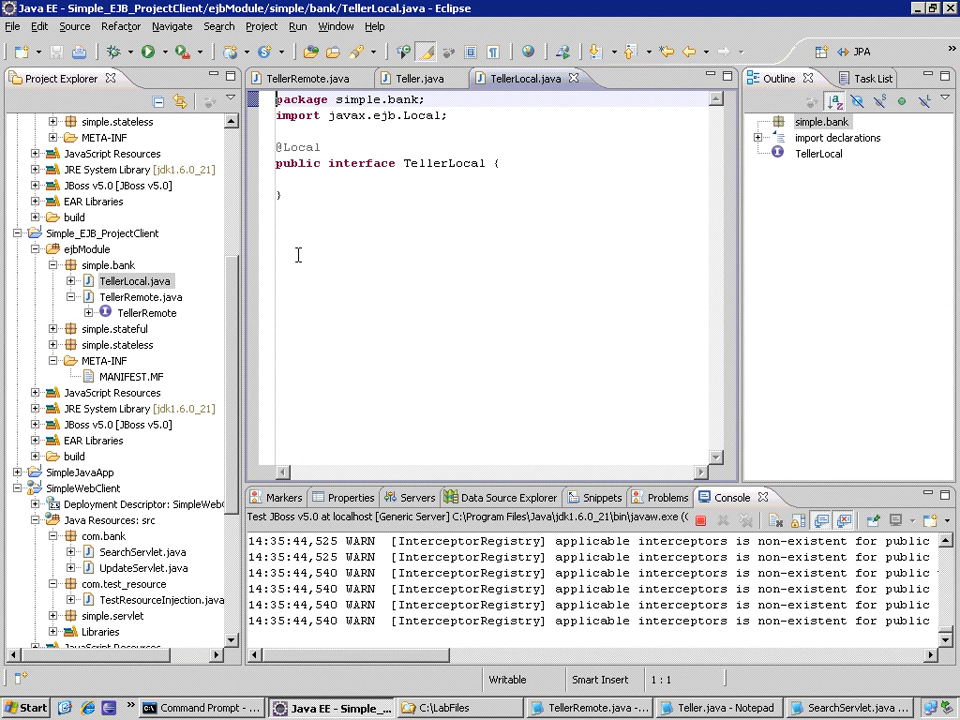
left_click(300, 78)
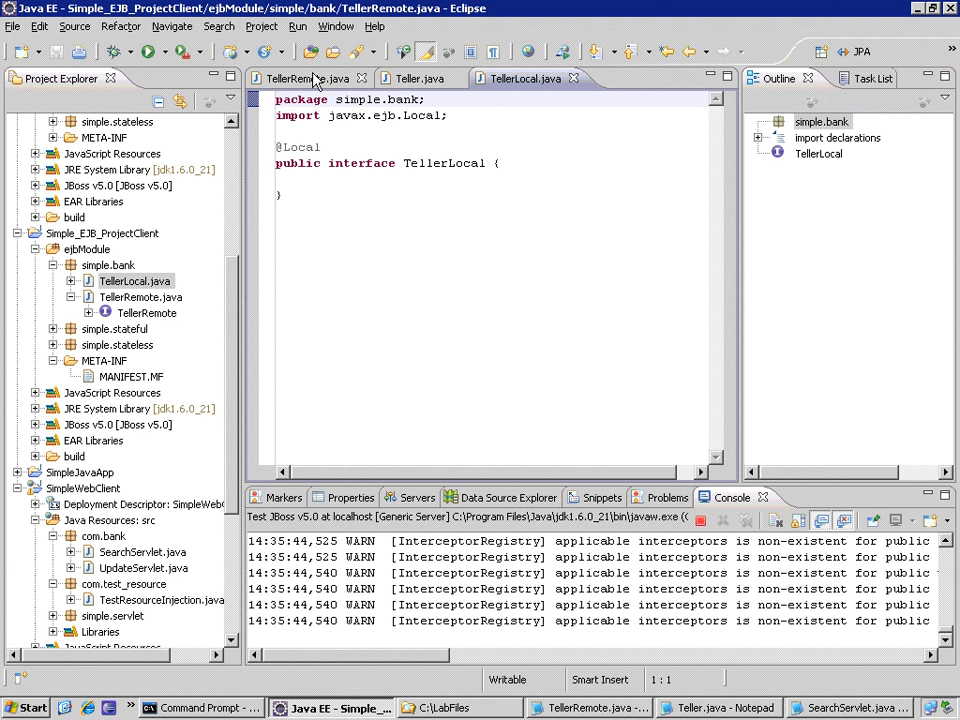
left_click(304, 78)
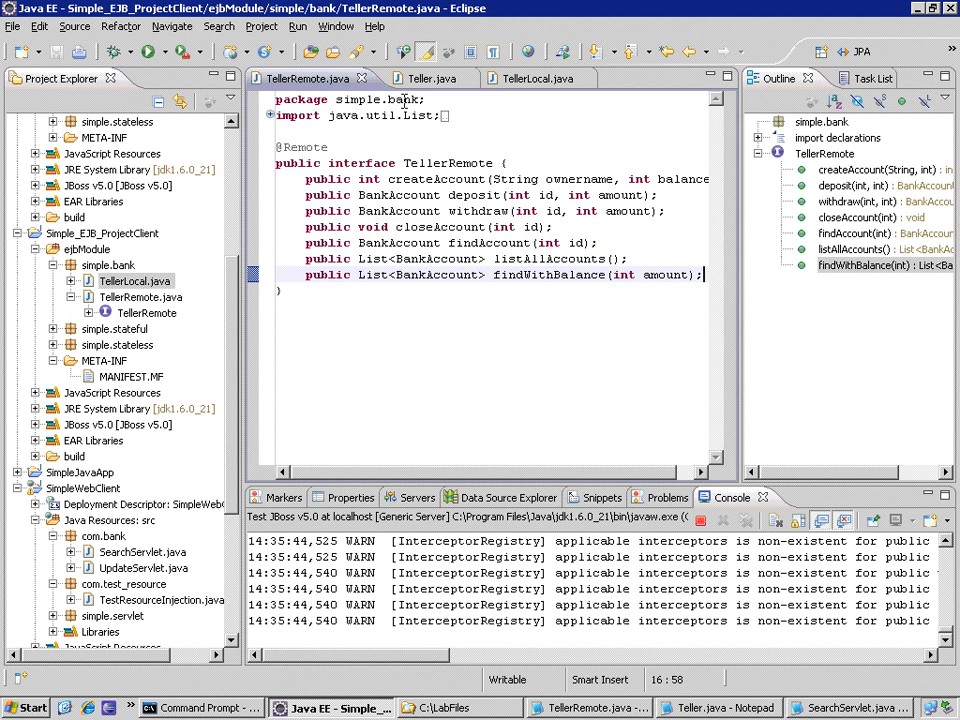
Step: Return to Teller and select its seven account methods, closeAccount through withdraw, in the Outline
left_click(428, 78)
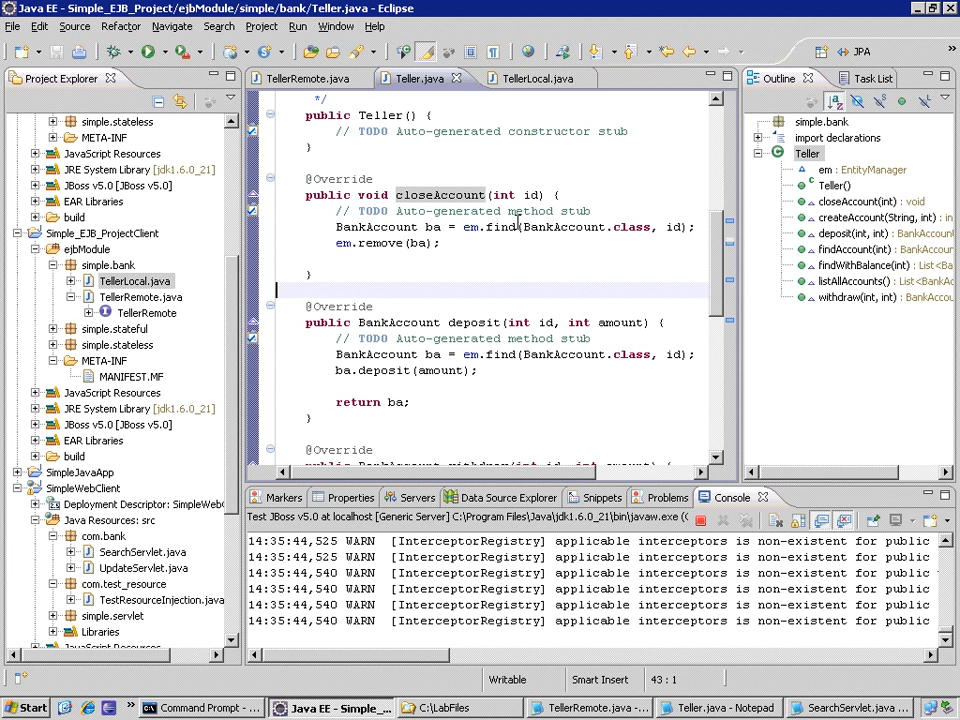
left_click(862, 200)
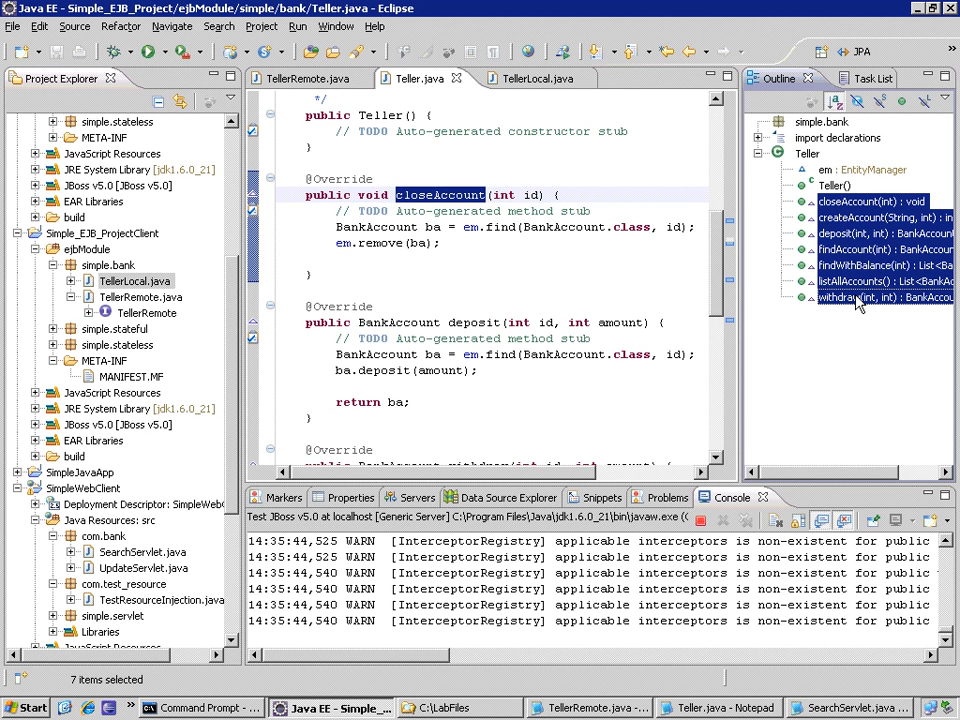
Step: Start a Pull Up refactoring on the seven selected Teller methods
right_click(850, 296)
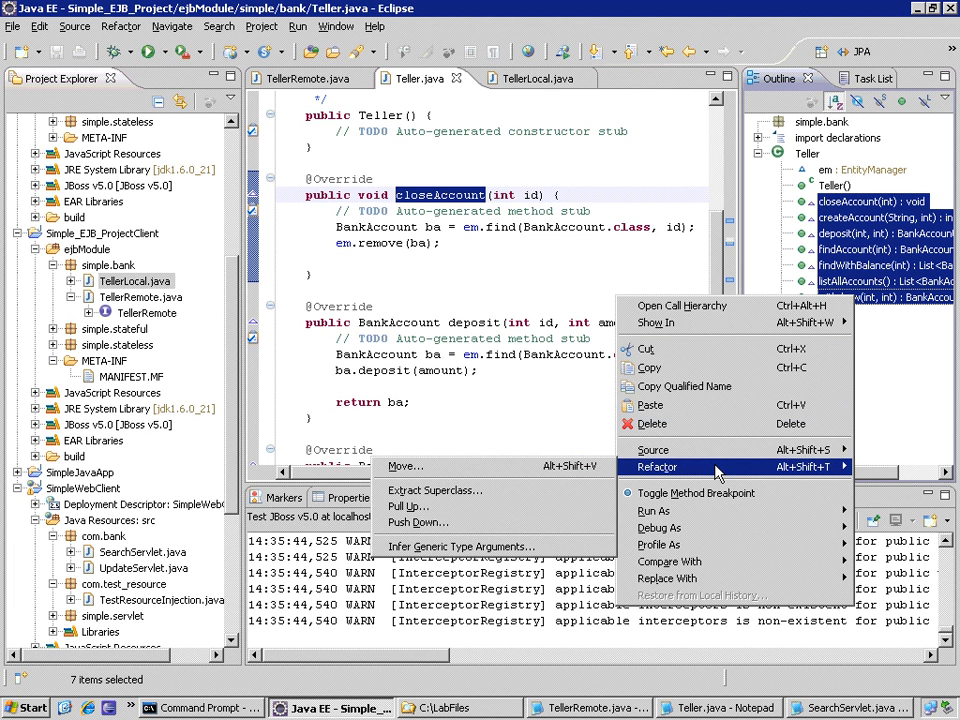
mouse_move(418, 522)
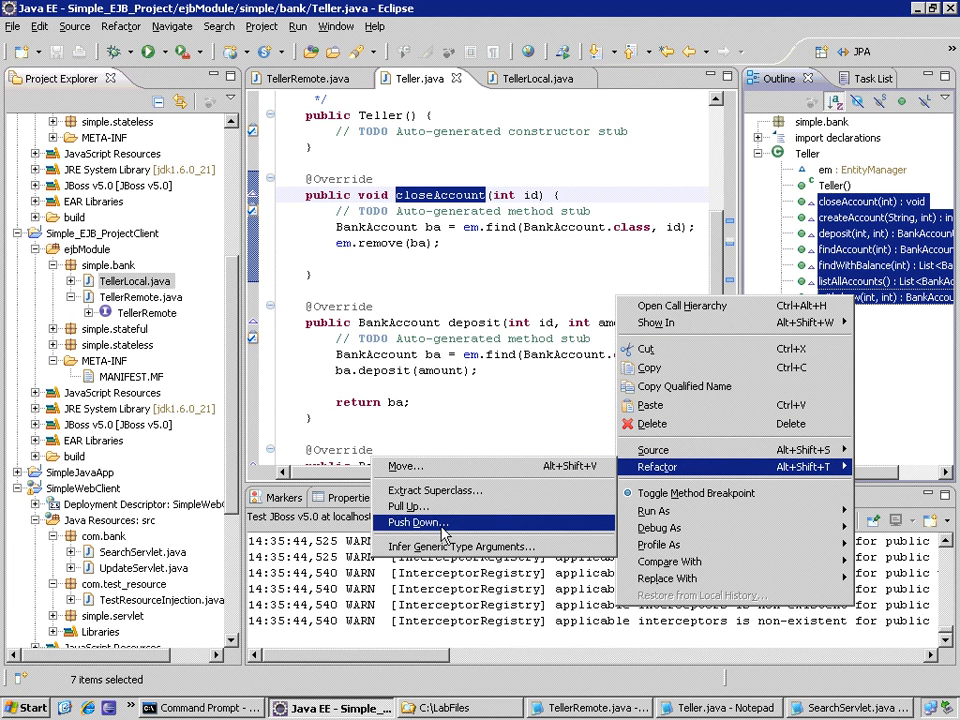
left_click(412, 500)
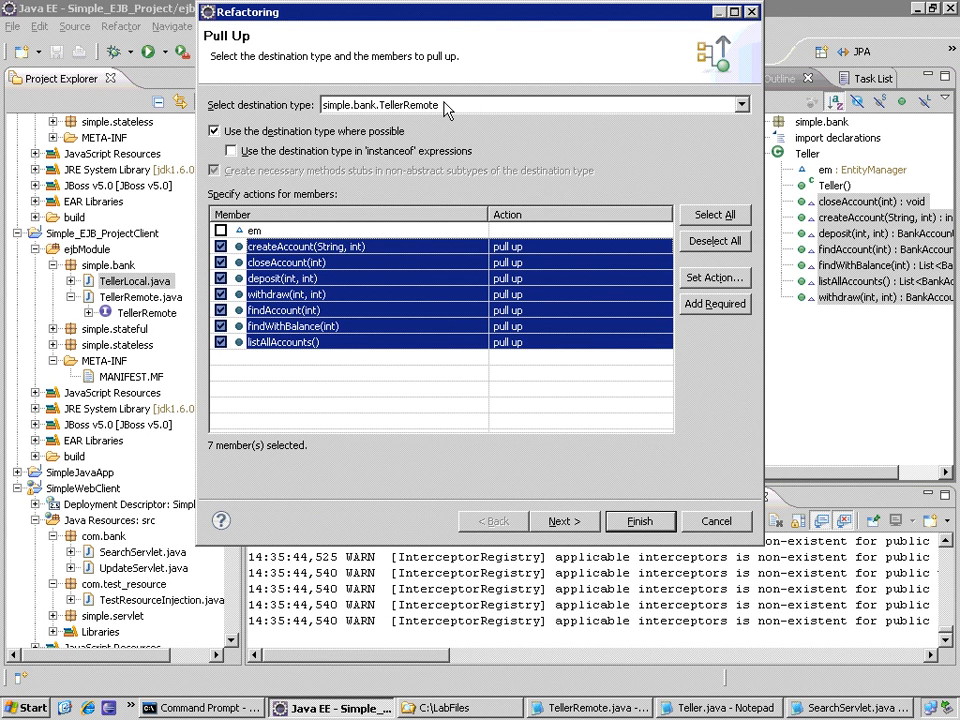
Step: Make simple.bank.TellerLocal the destination and declare all seven methods abstract there
left_click(740, 104)
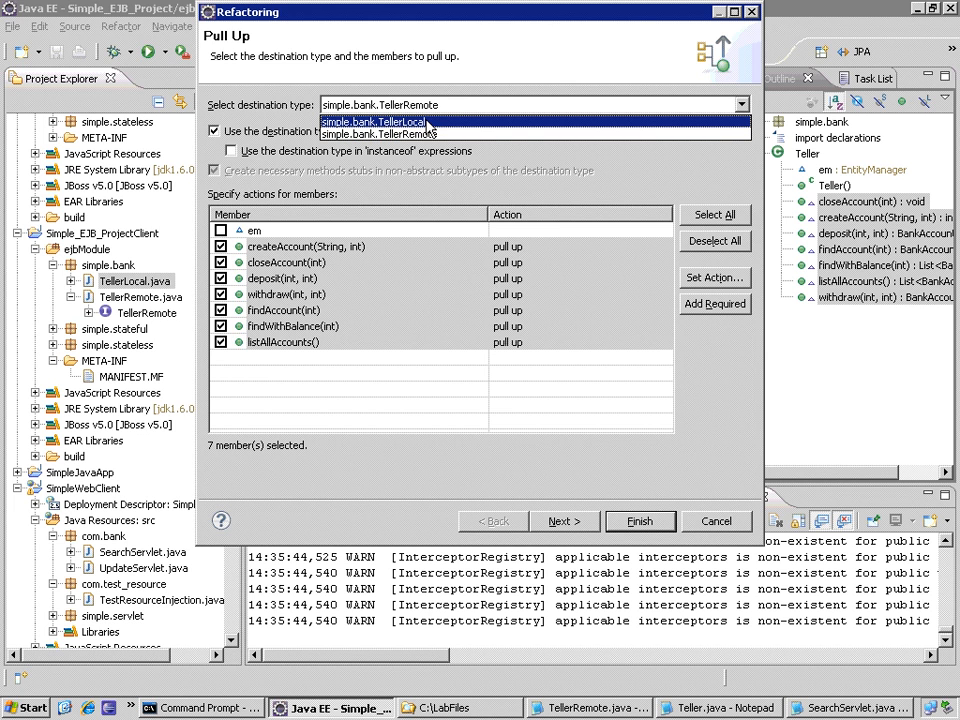
left_click(374, 122)
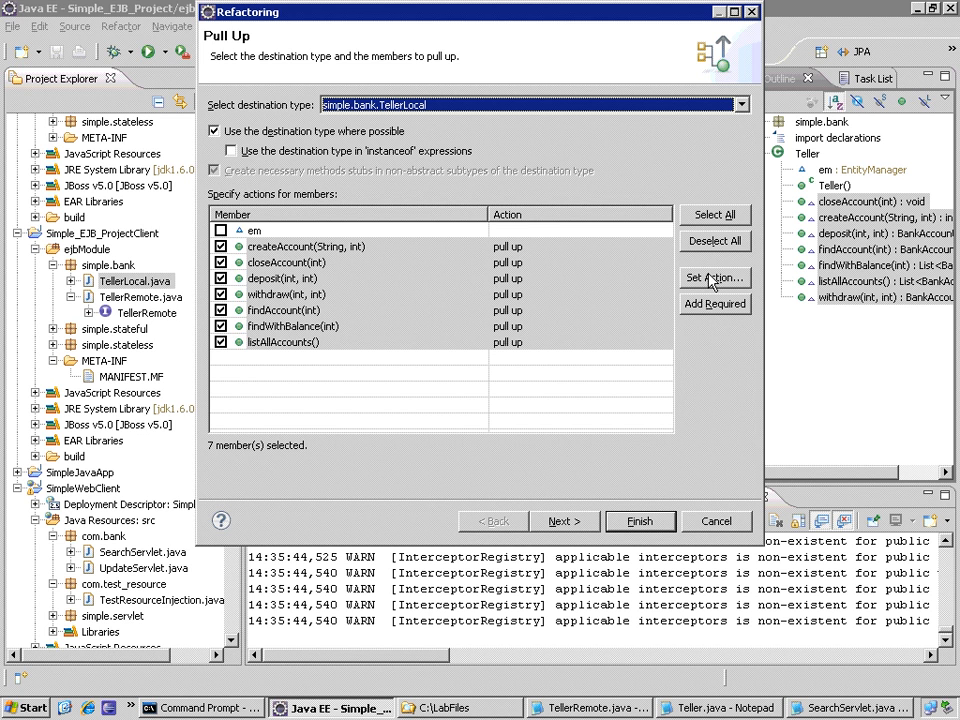
left_click(714, 276)
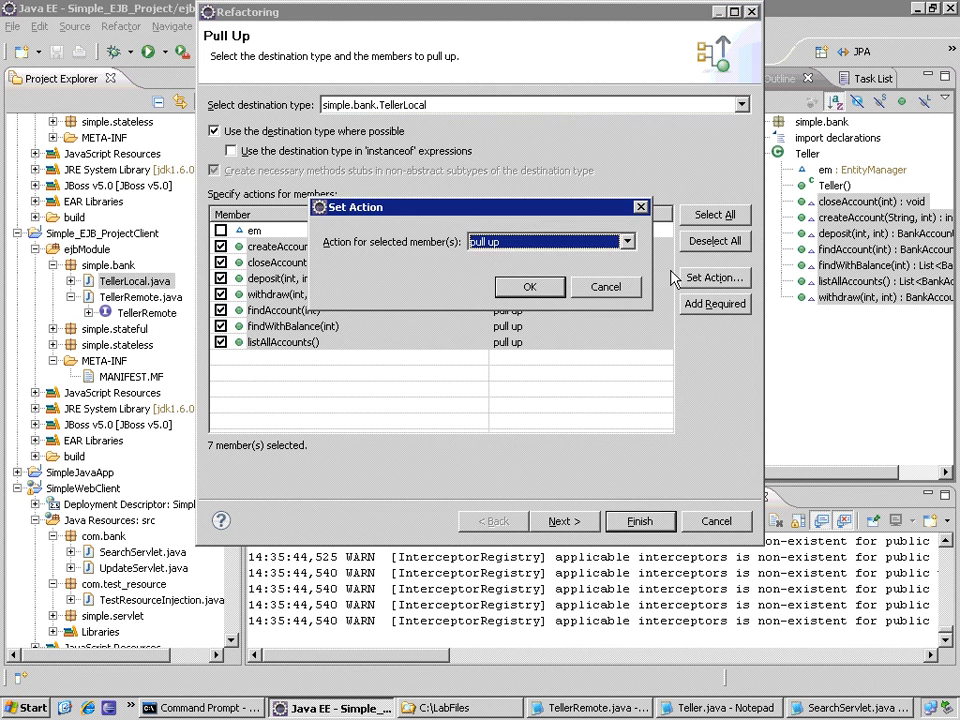
left_click(626, 240)
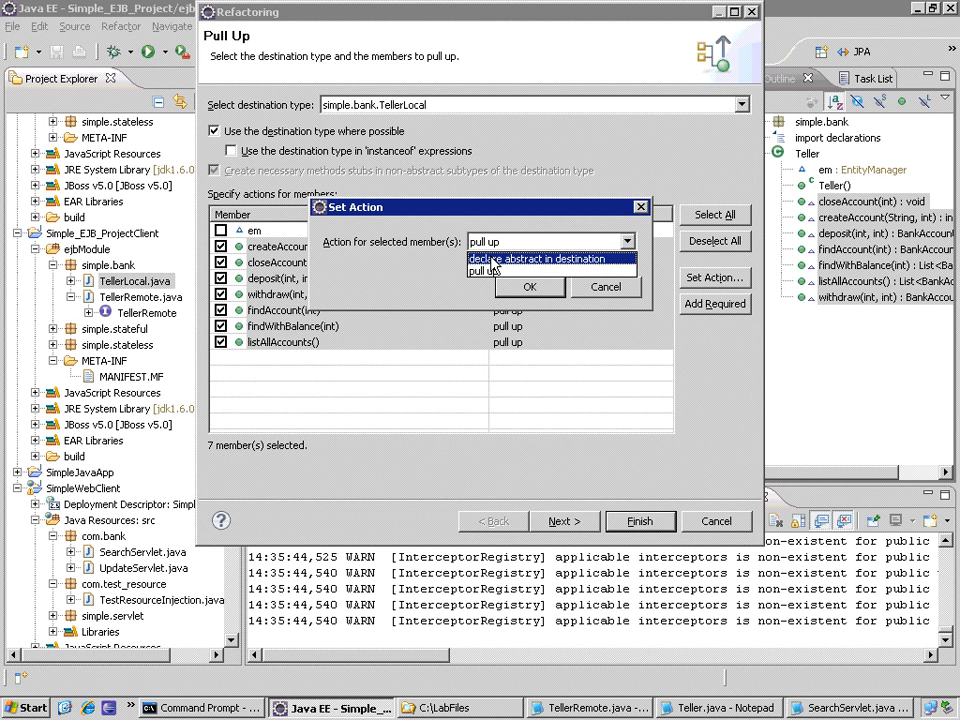
left_click(540, 258)
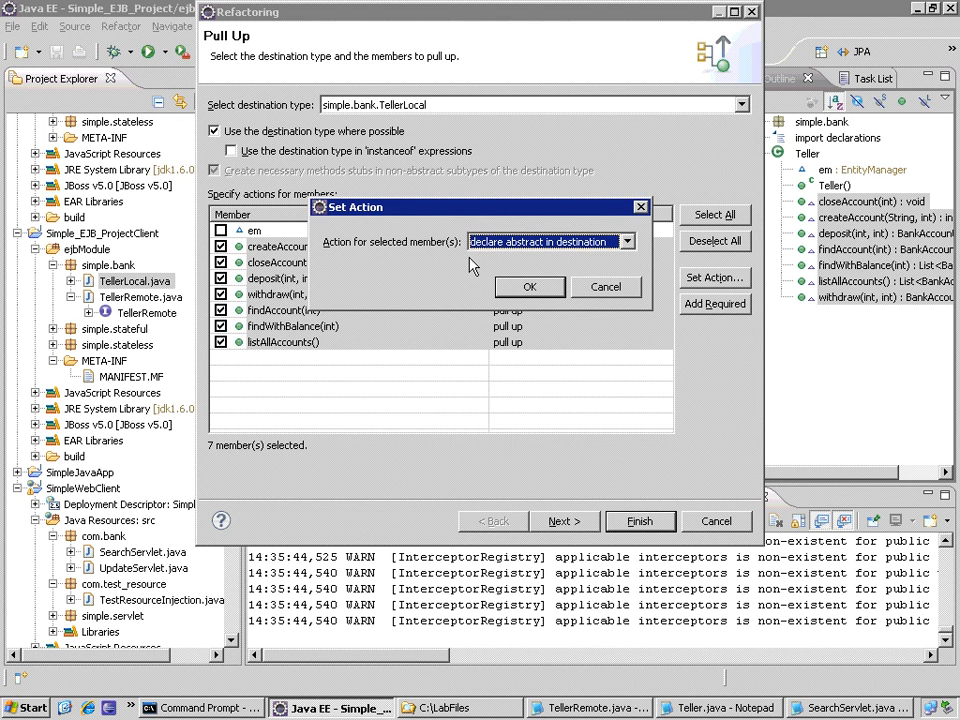
left_click(530, 288)
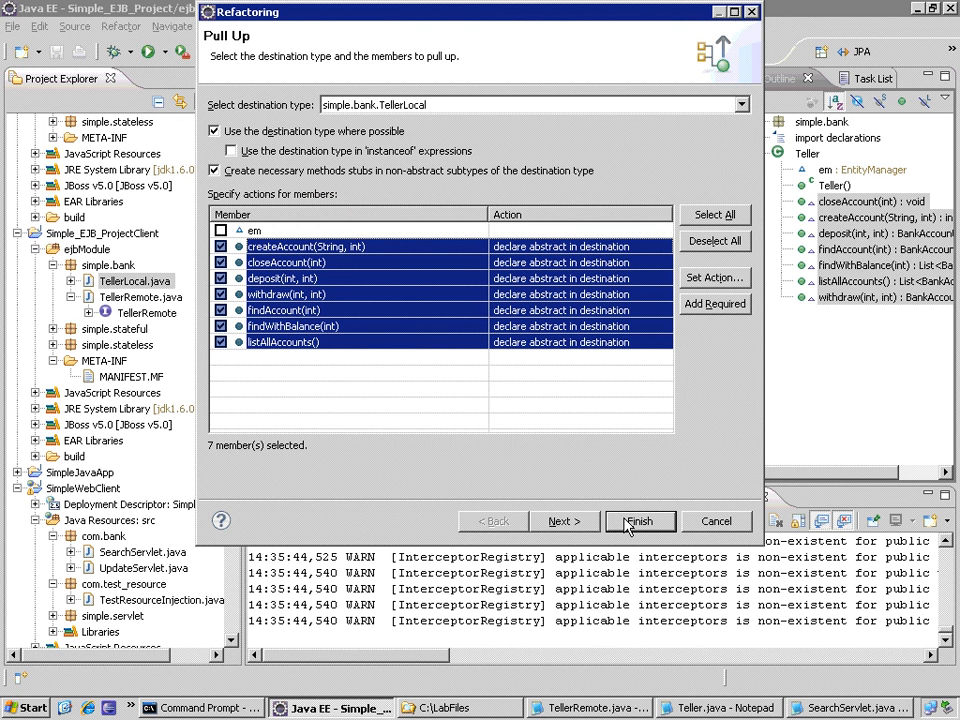
Step: Preview the changes to Teller and TellerLocal, then finish the Pull Up refactoring
left_click(640, 520)
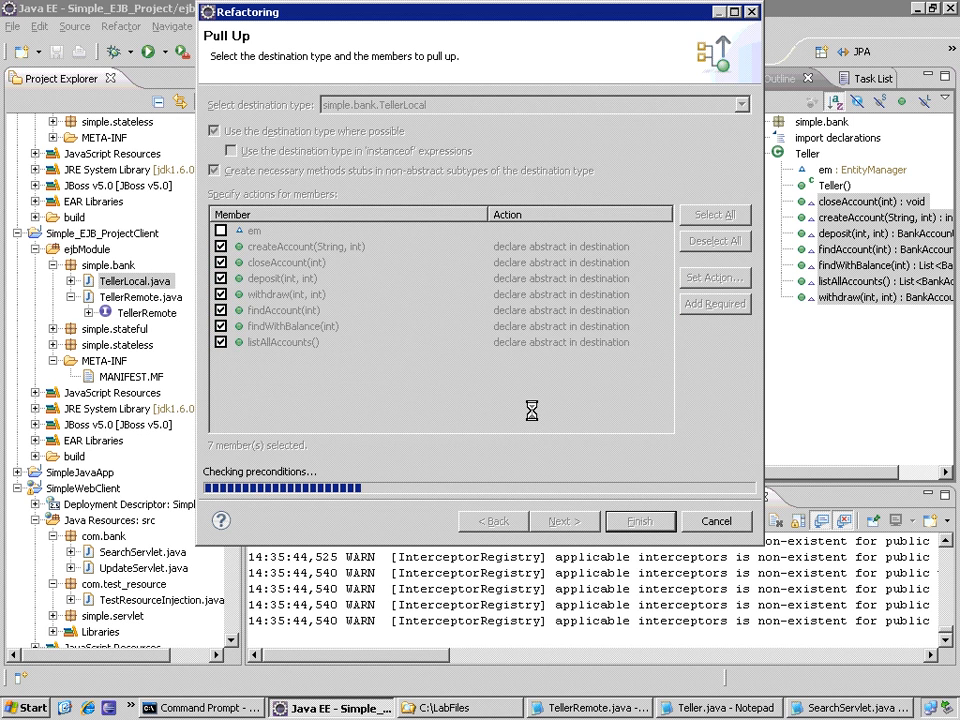
left_click(564, 520)
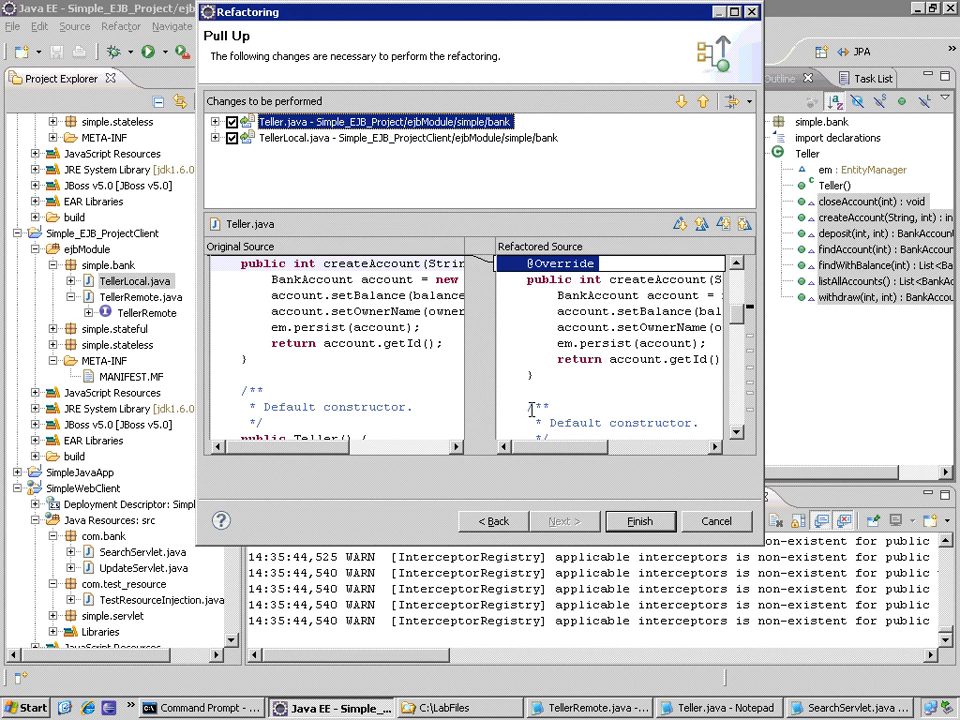
left_click(232, 122)
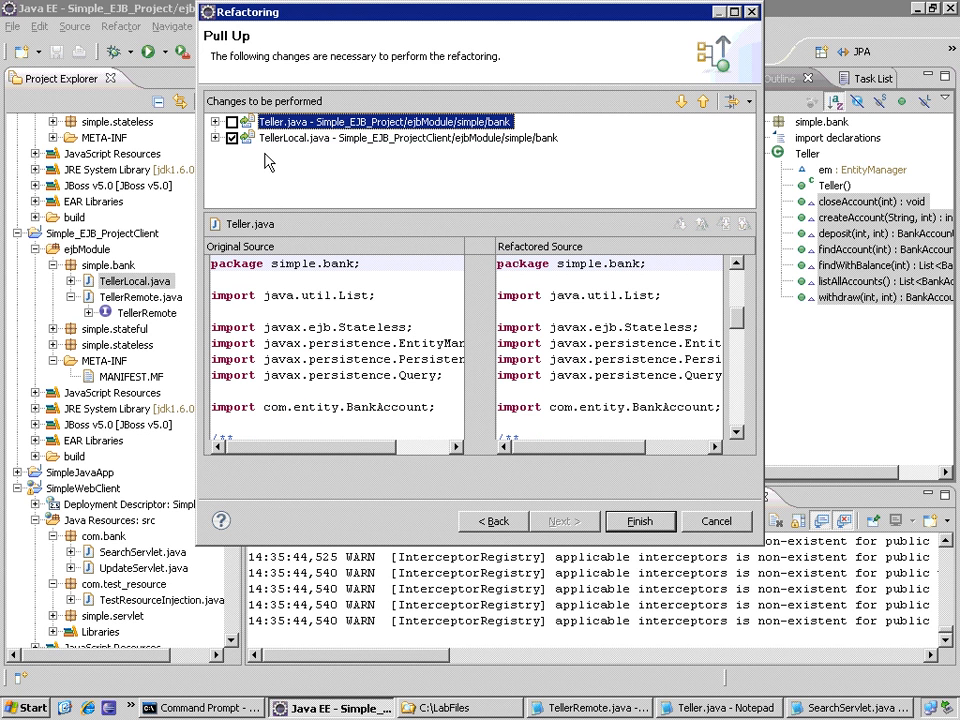
left_click(408, 138)
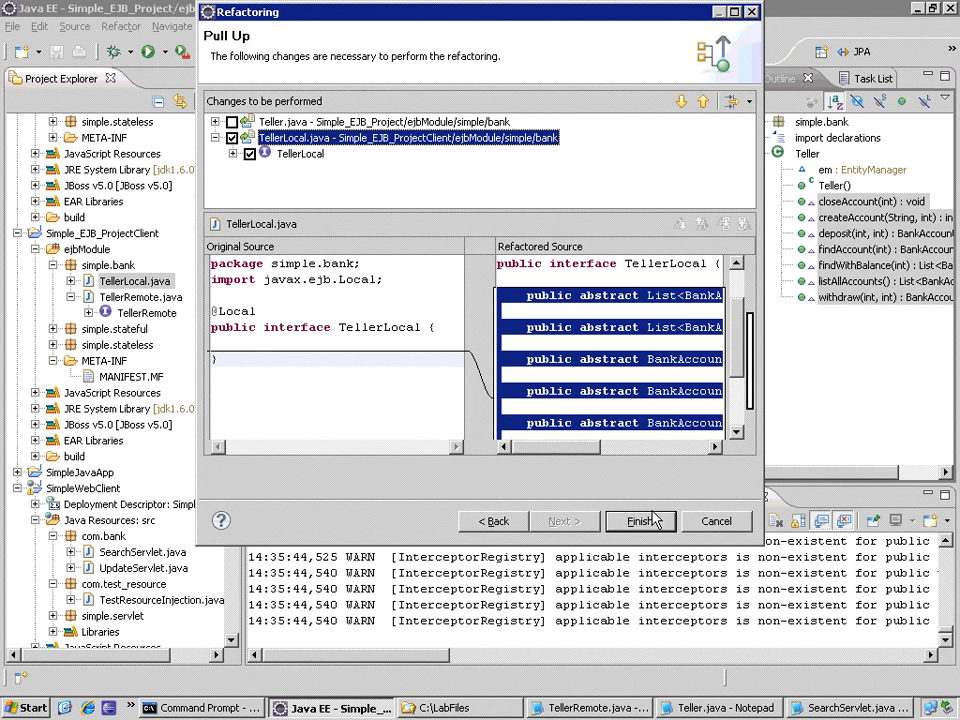
mouse_move(656, 504)
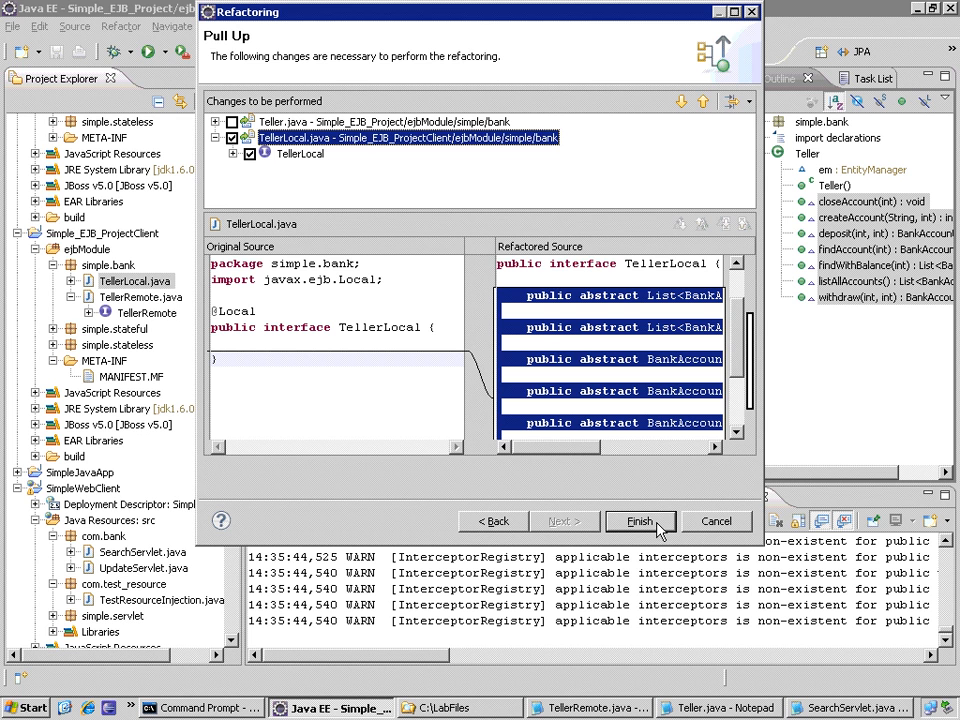
left_click(640, 520)
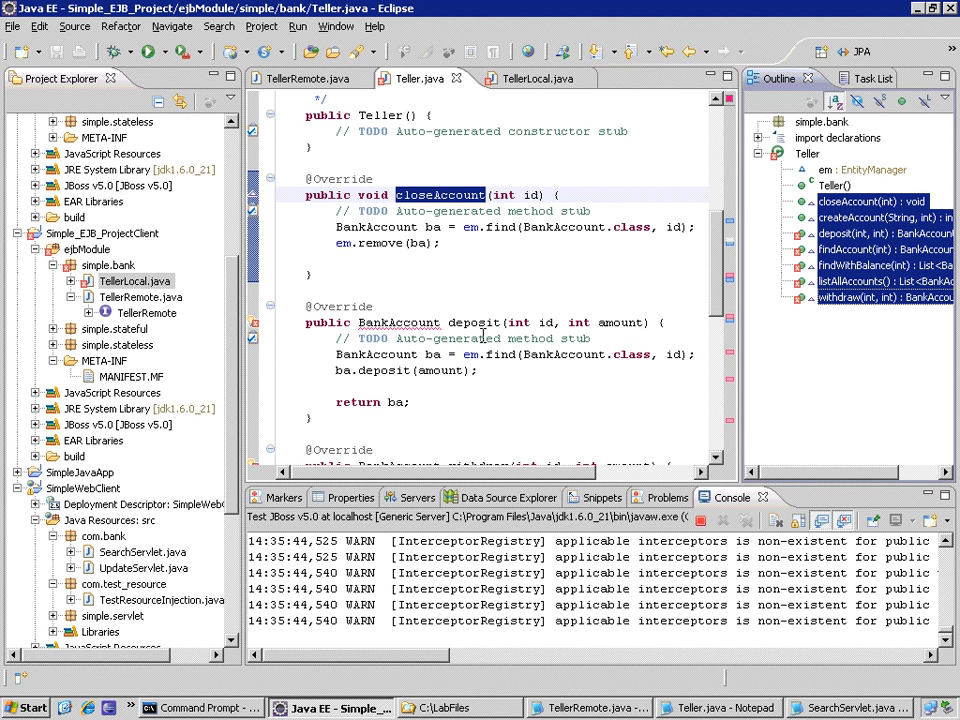
mouse_move(530, 78)
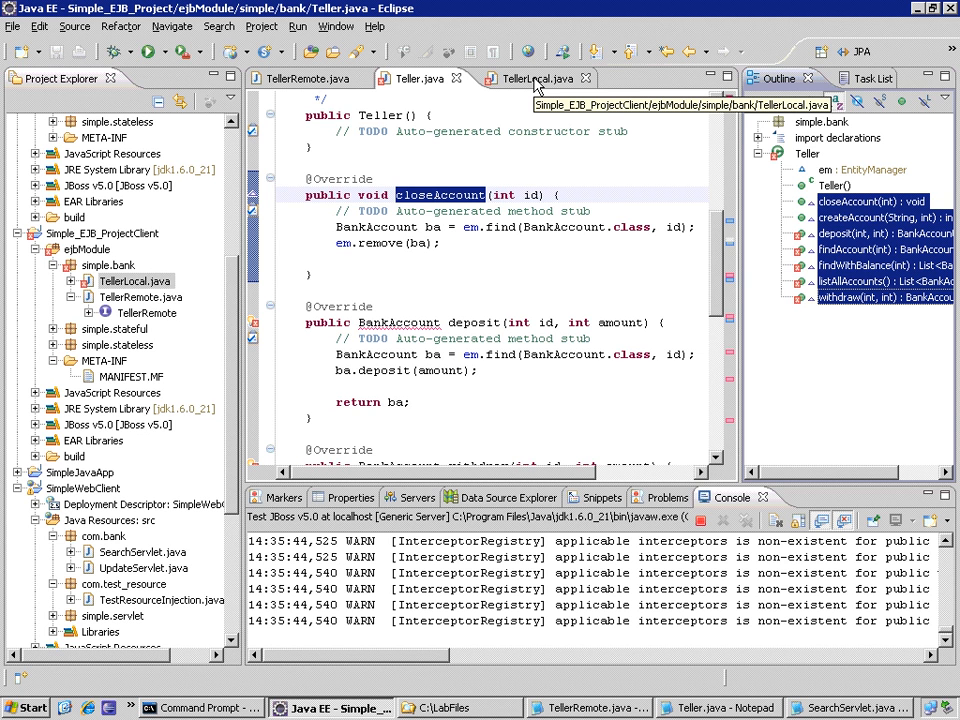
mouse_move(538, 84)
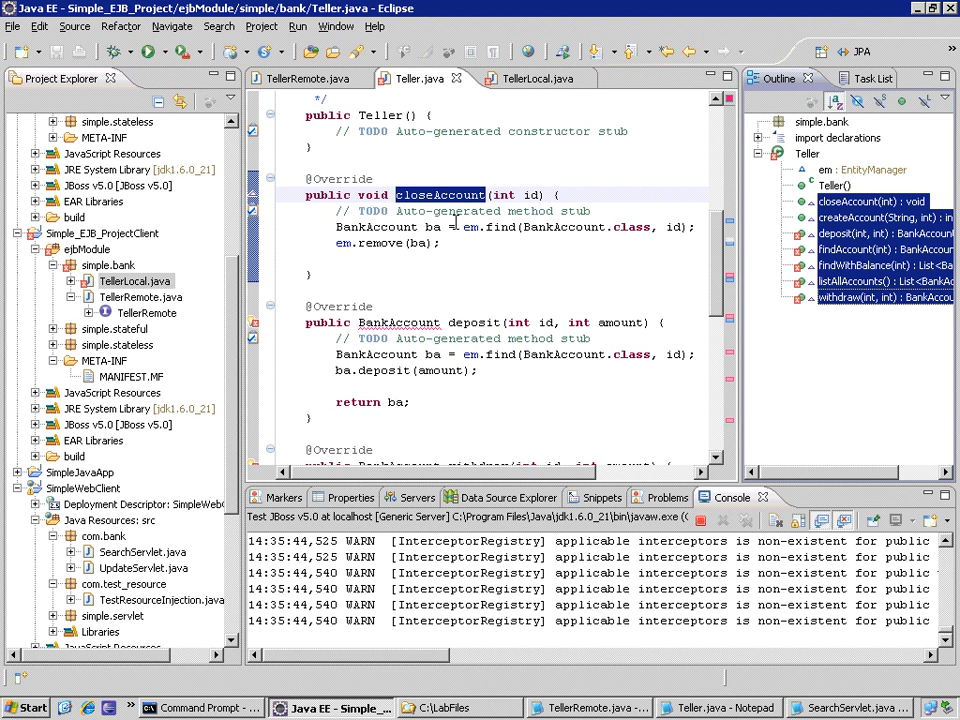
mouse_move(404, 322)
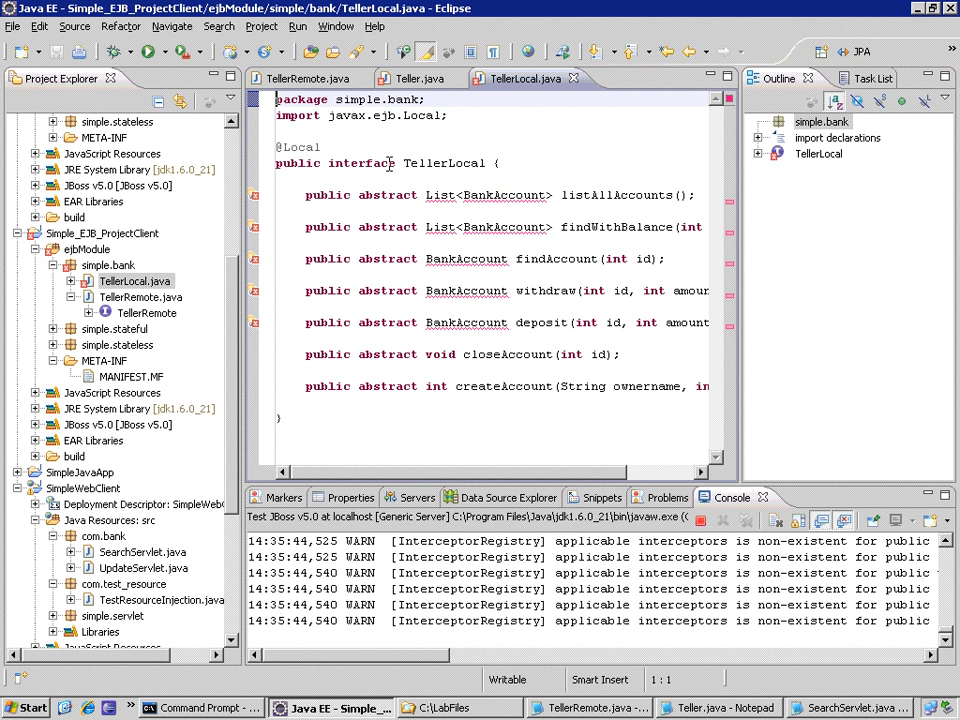
mouse_move(398, 166)
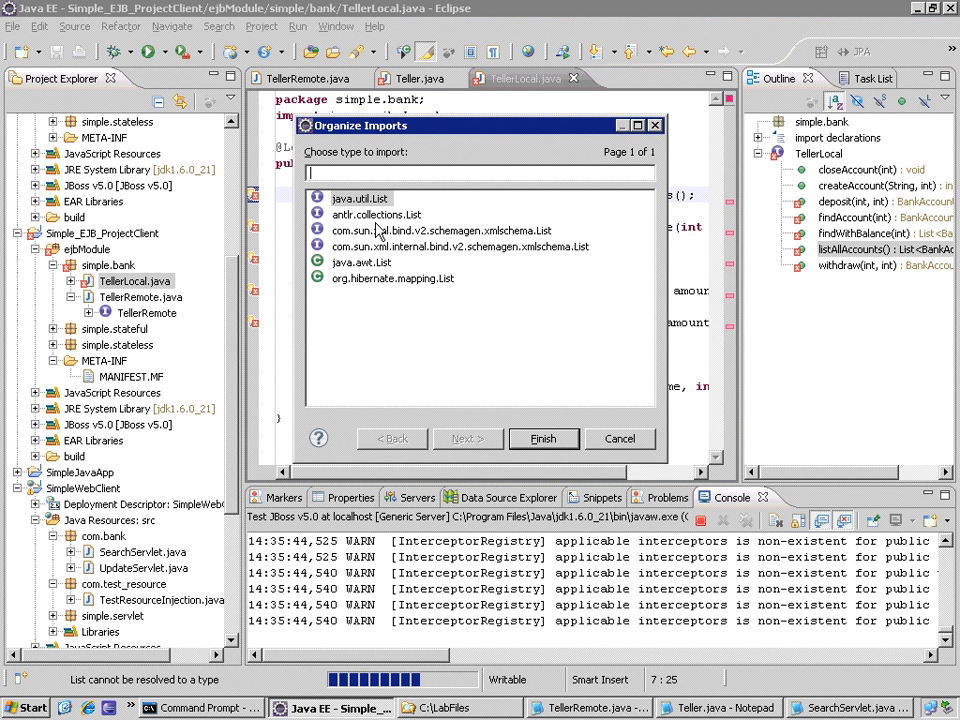
Step: Import java.util.List and com.entity.BankAccount into TellerLocal via Organize Imports
left_click(360, 198)
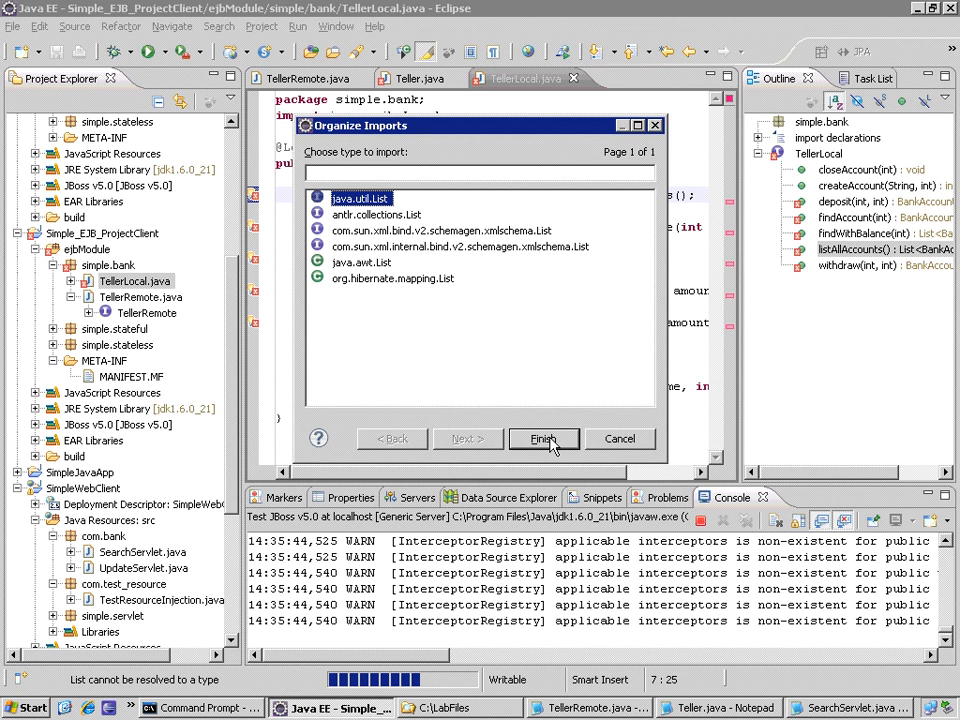
left_click(544, 440)
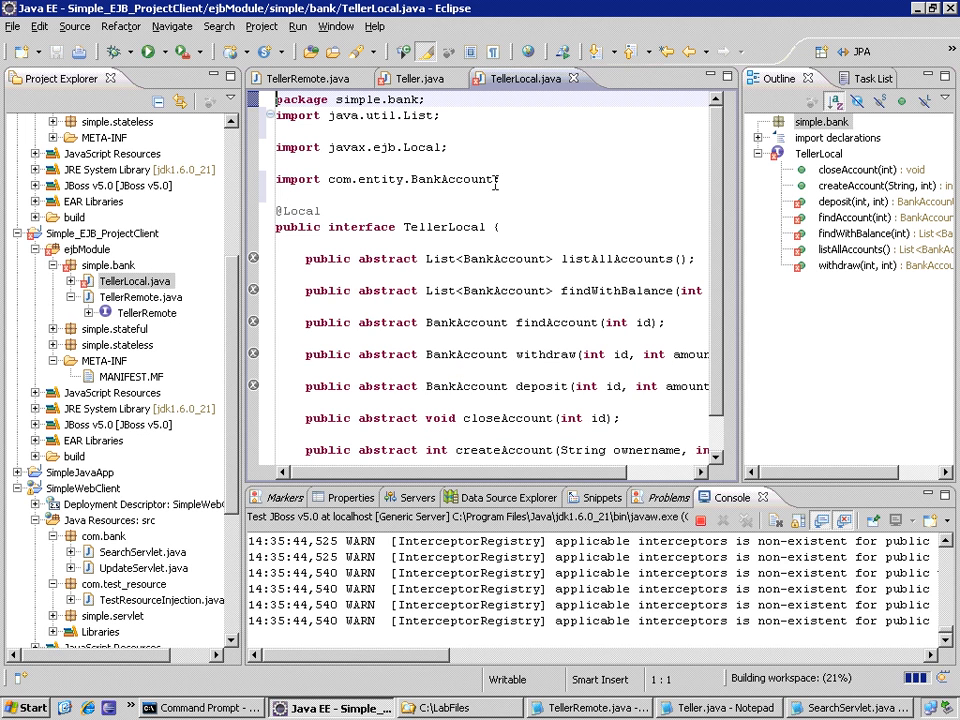
Step: Bring the Teller class source back into view
left_click(416, 78)
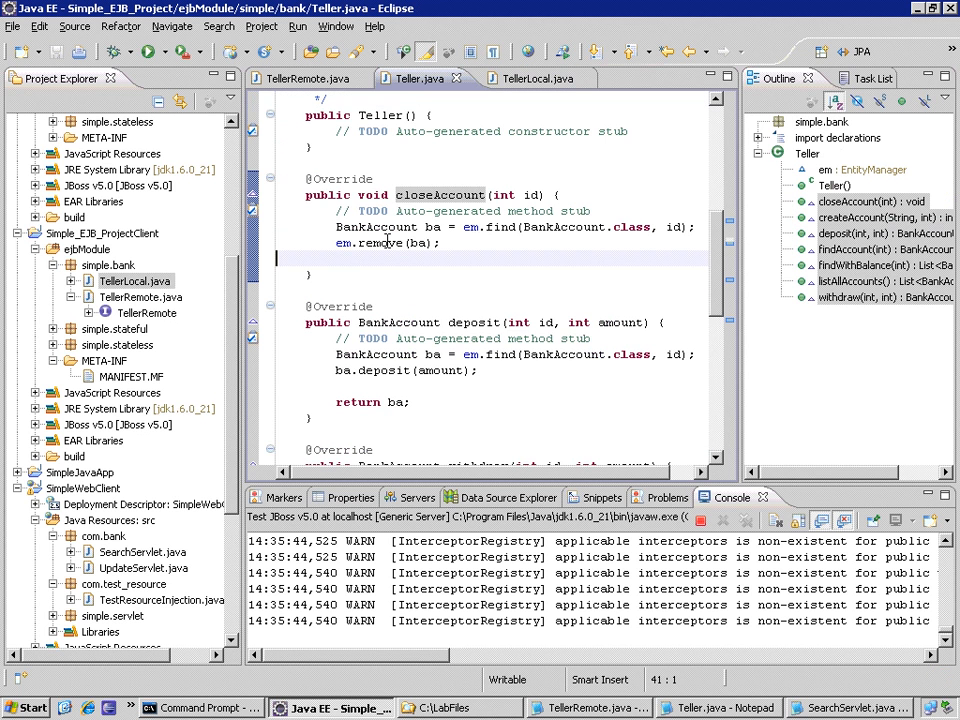
mouse_move(380, 244)
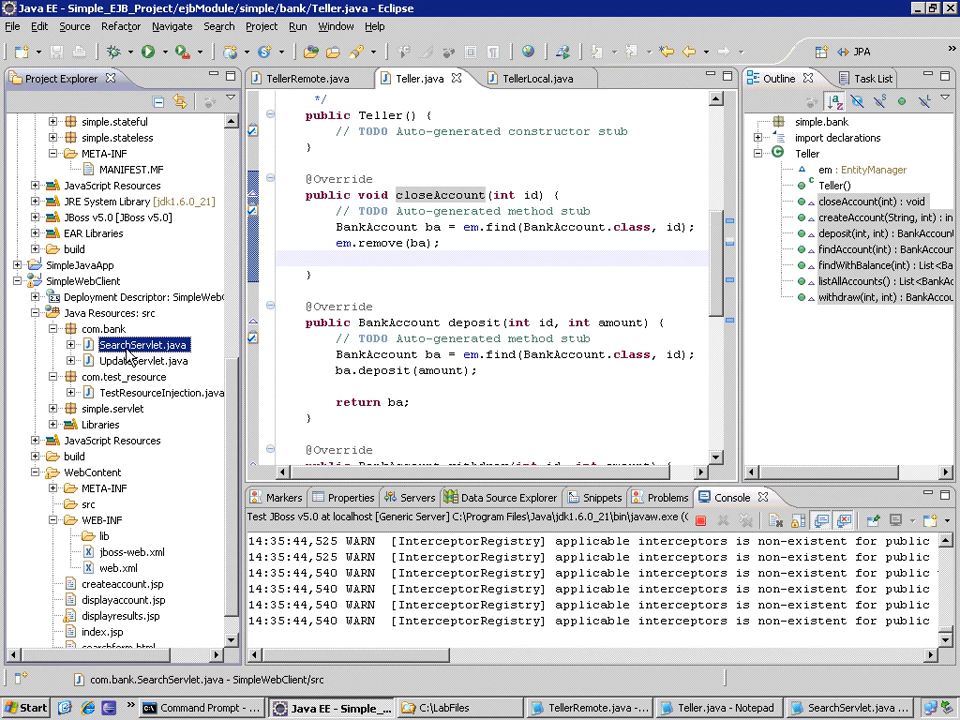
mouse_move(120, 360)
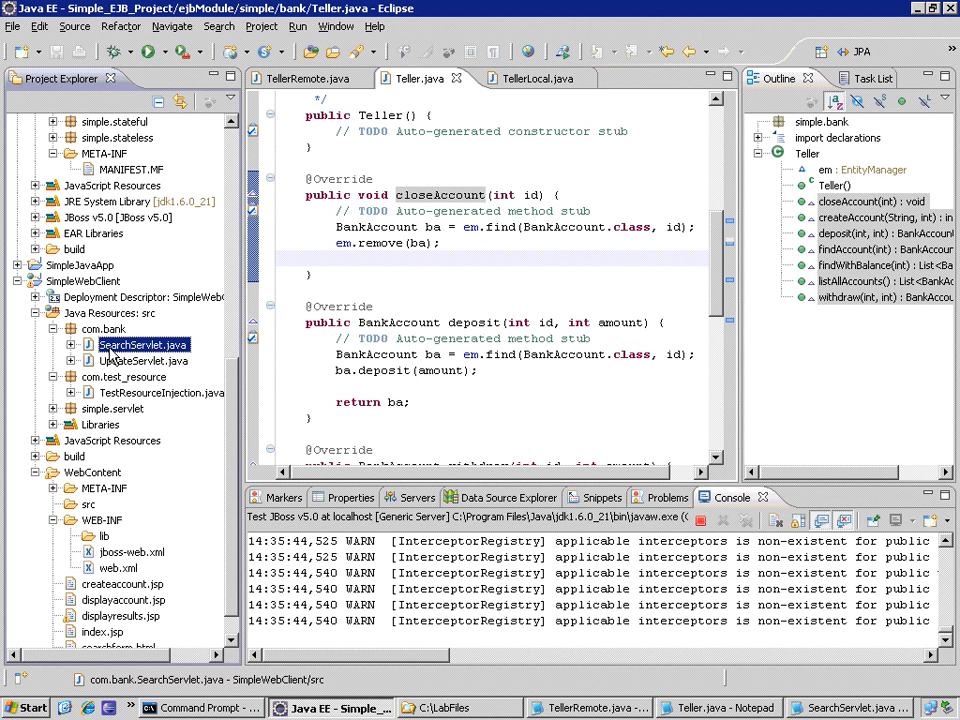
Step: Change SearchServlet's injected teller from TellerRemote to TellerLocal, add imports, and save
double_click(144, 344)
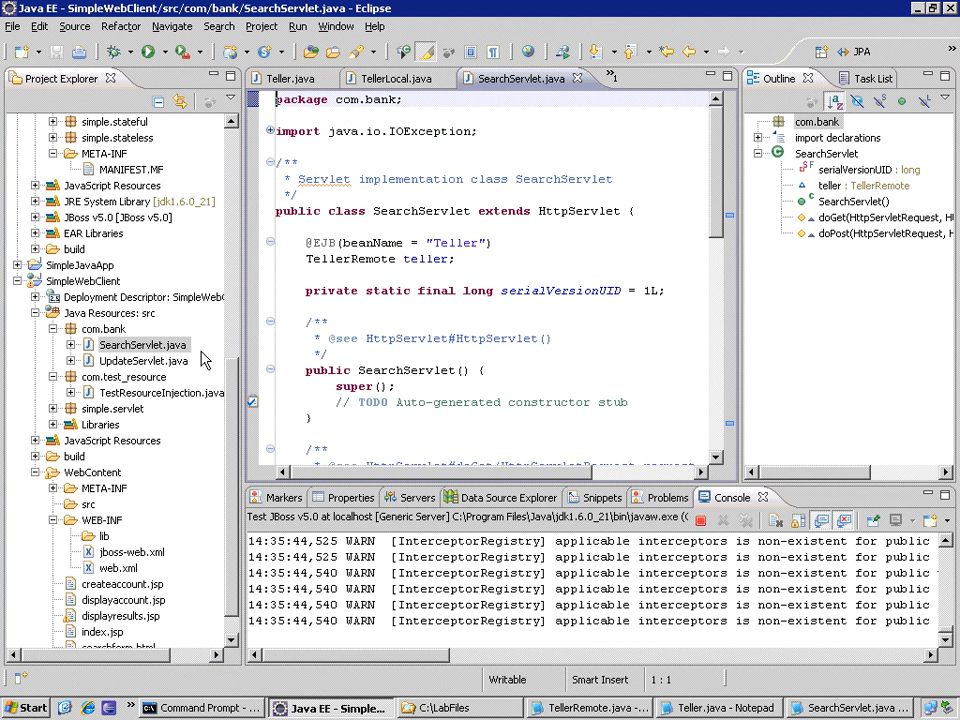
left_click(364, 260)
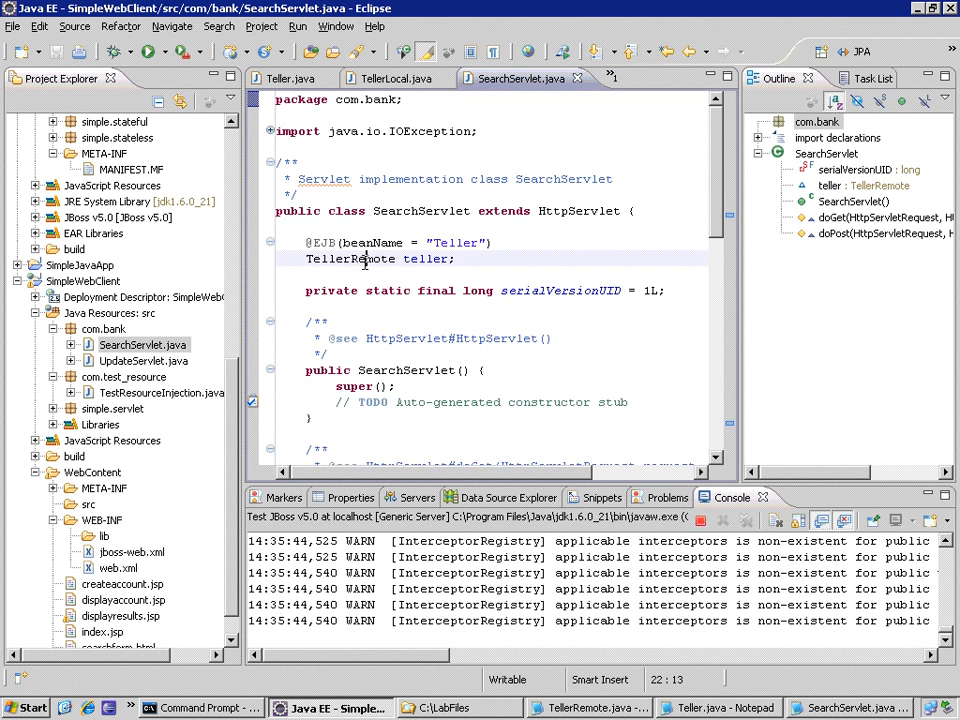
double_click(350, 258)
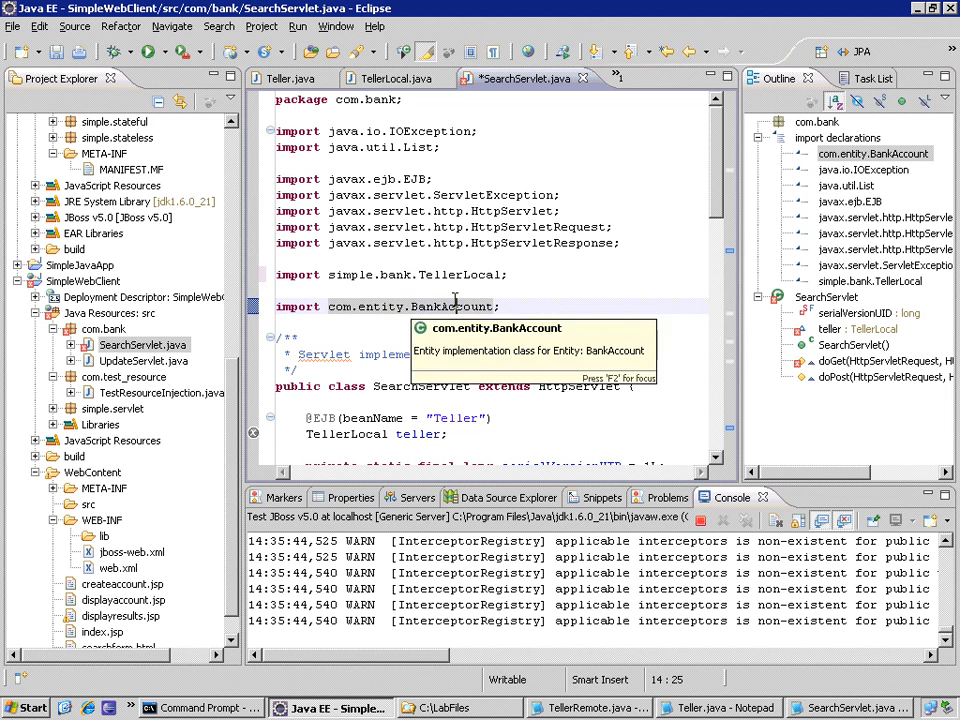
key("ctrl+s")
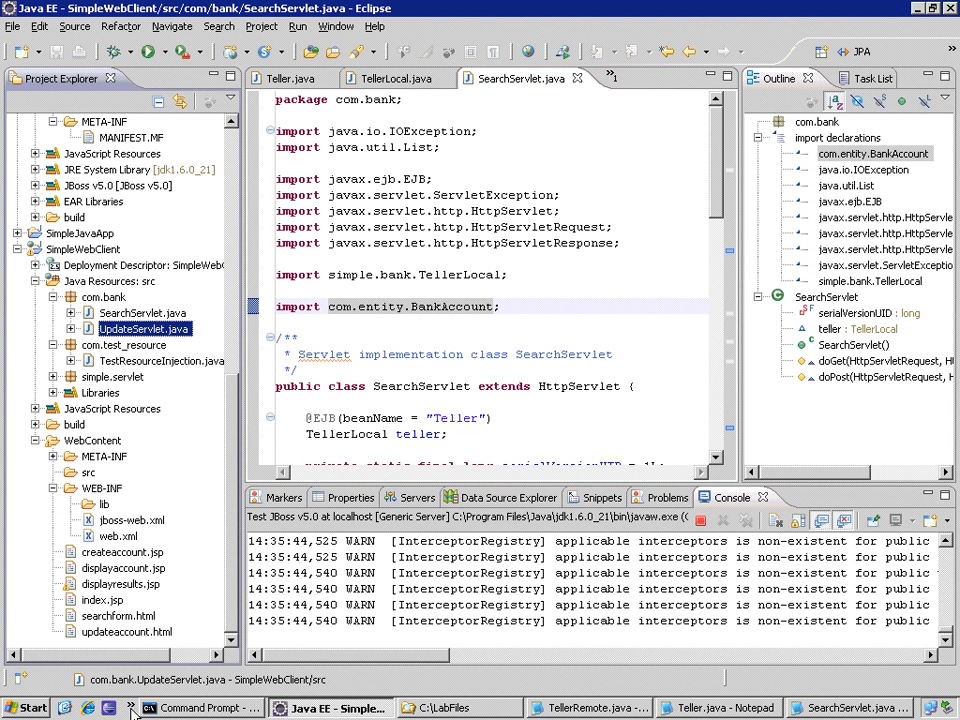
Step: Run searchForm.html on the server to show the account search form in the browser
left_click(122, 616)
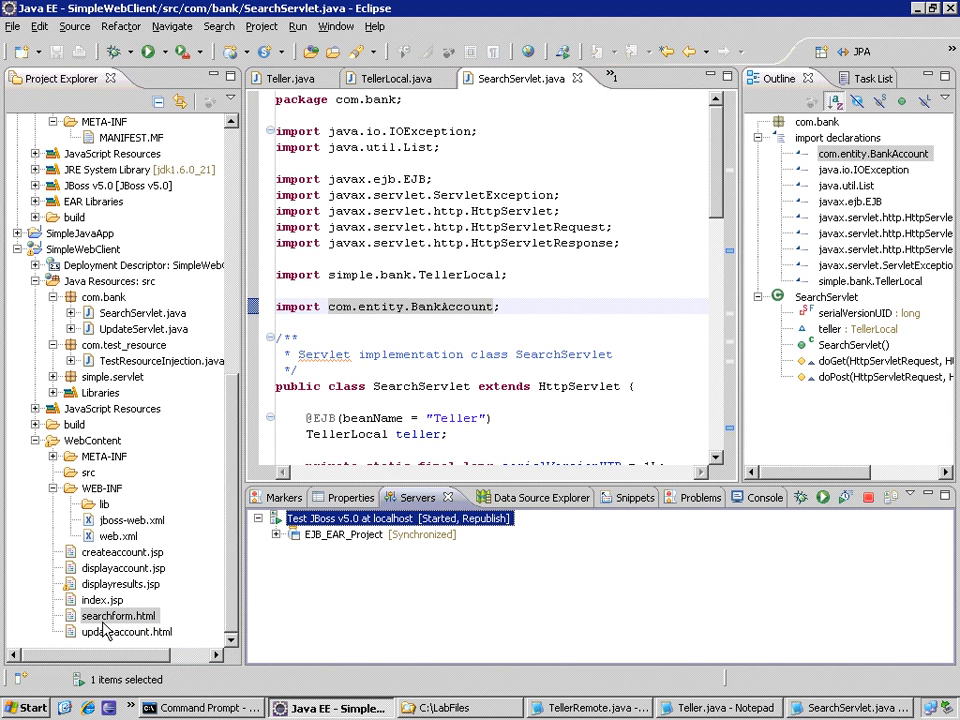
right_click(118, 616)
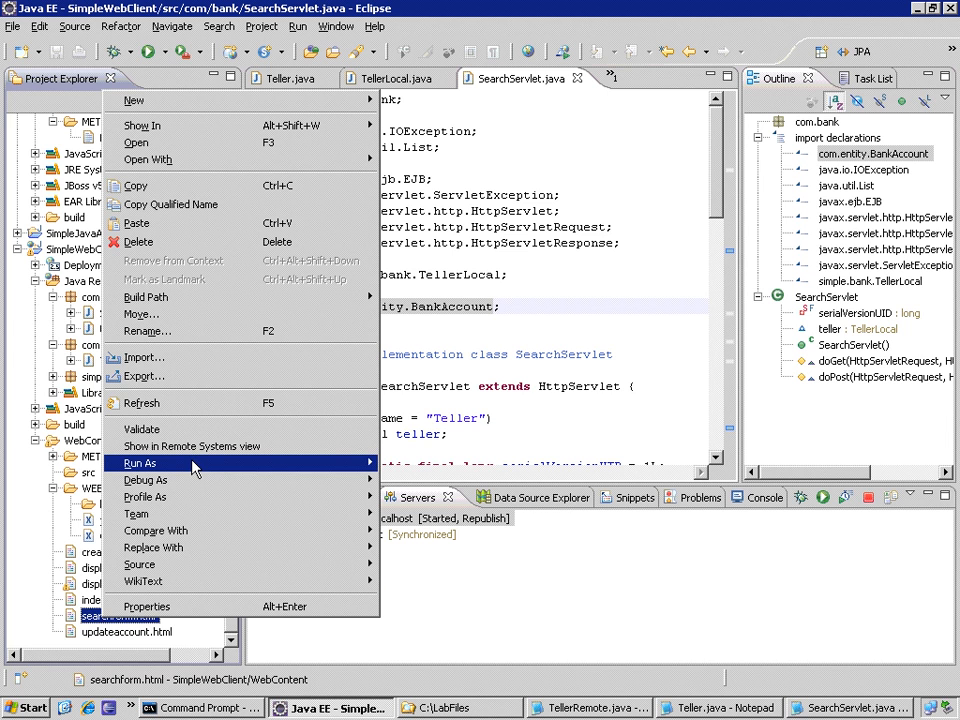
mouse_move(140, 464)
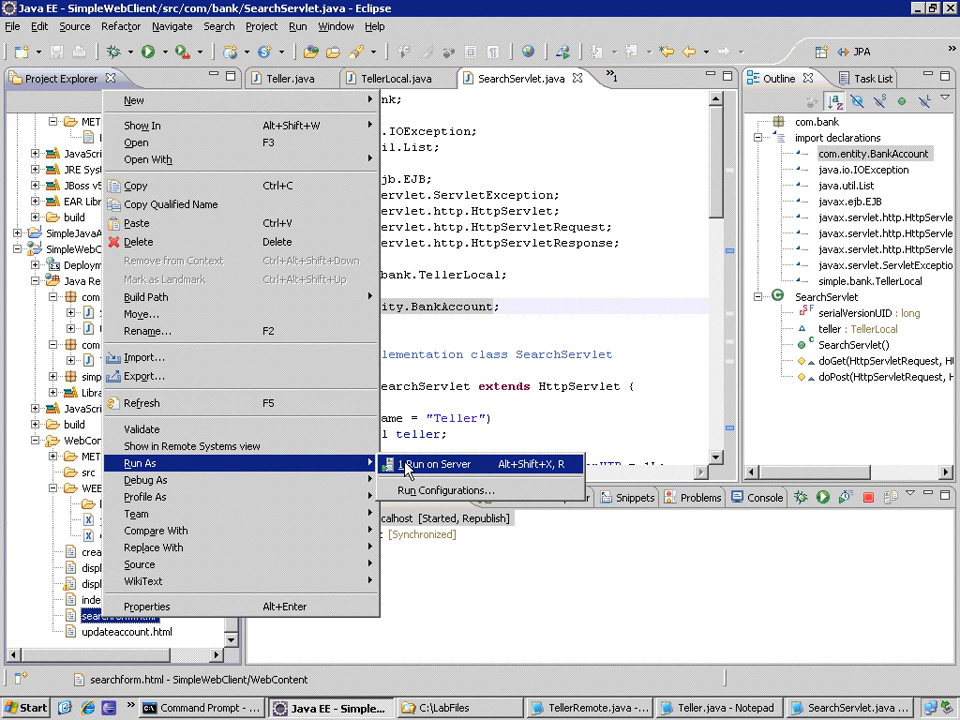
left_click(436, 464)
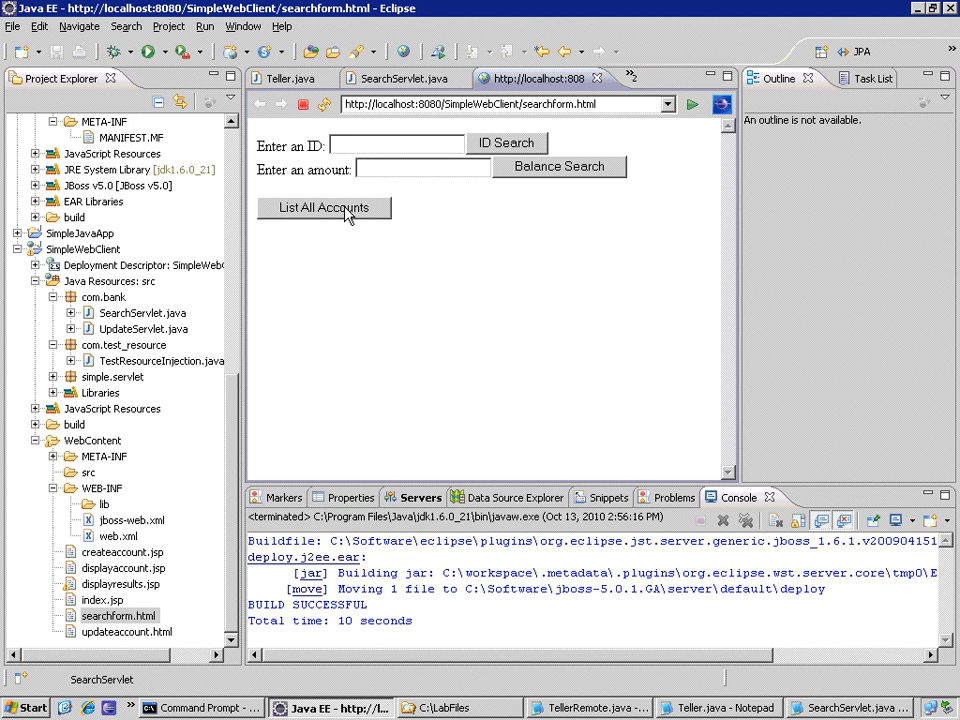
Step: List all accounts from the search form and return to the form
left_click(324, 206)
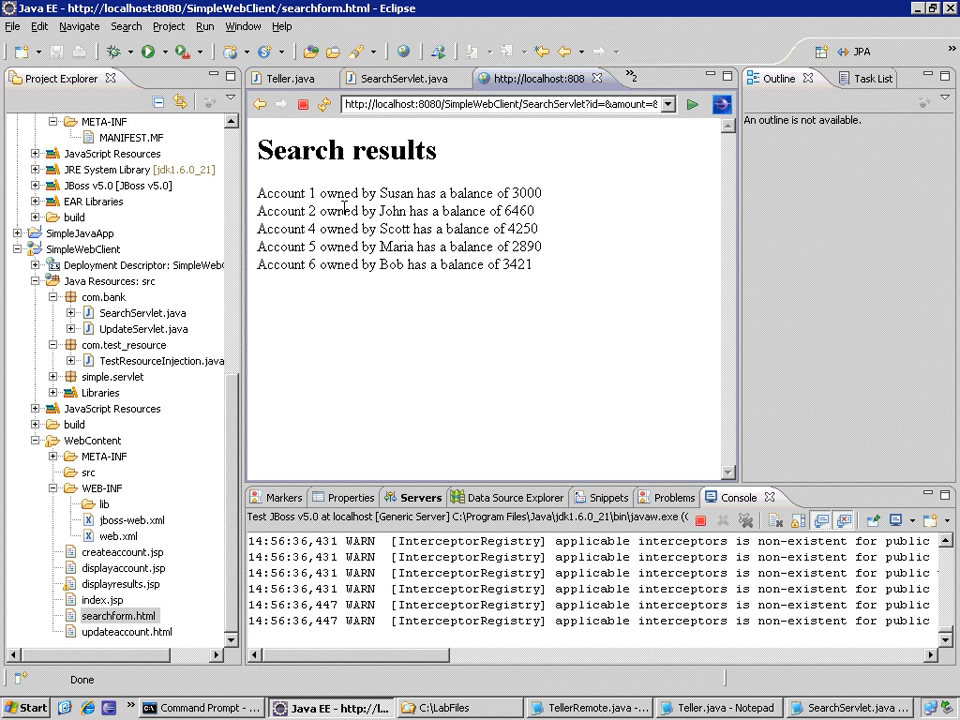
left_click(260, 104)
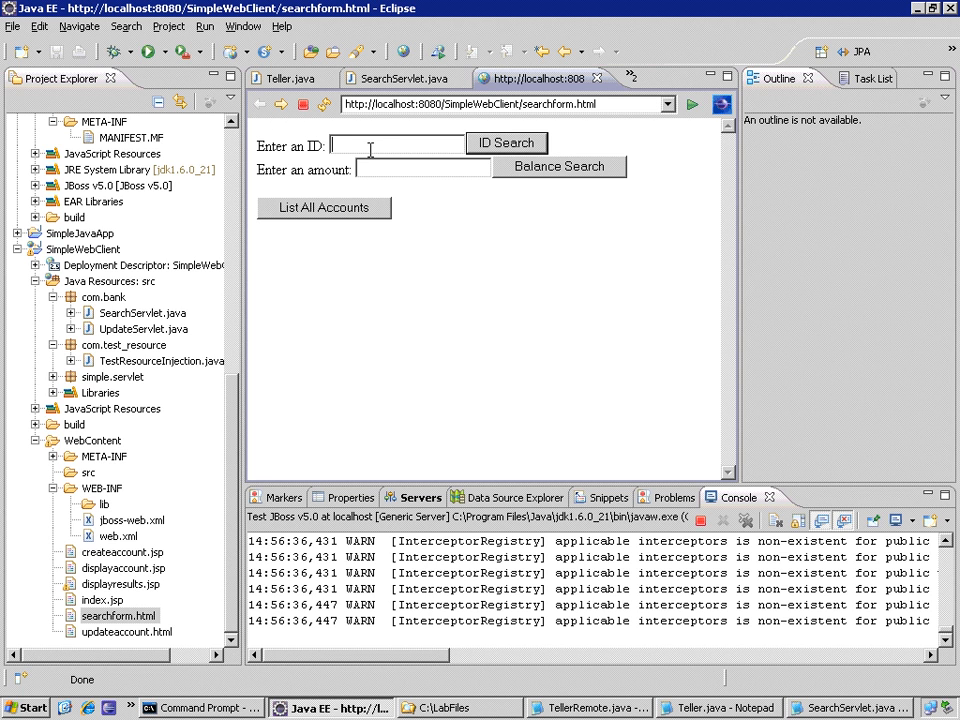
Step: Search for account ID 2, finding John's 6460 balance, then return to SearchServlet.java
type("2")
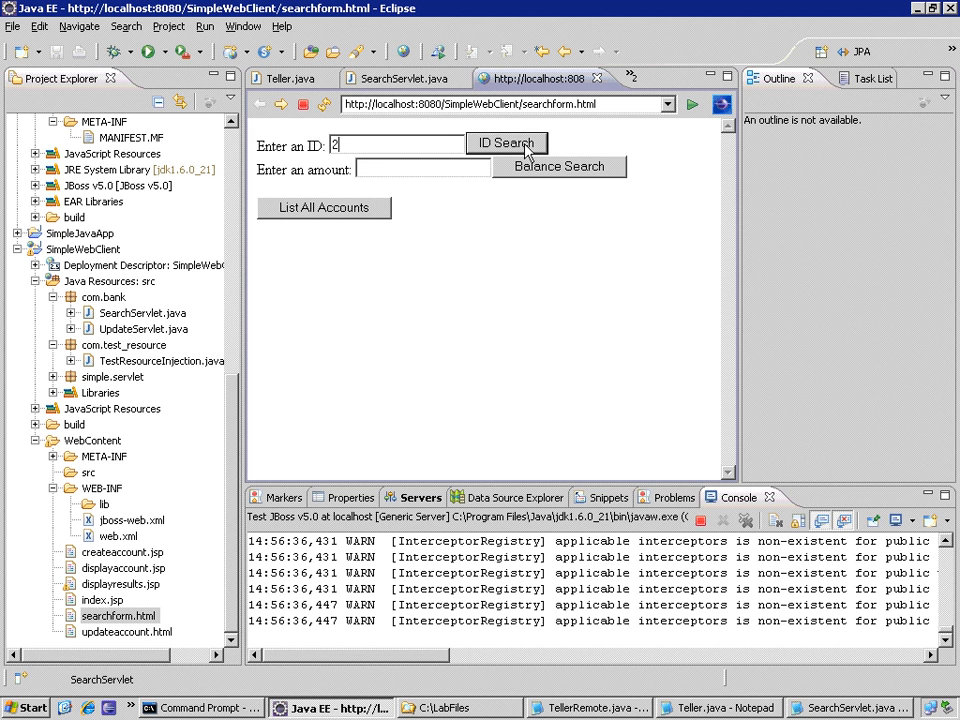
left_click(506, 144)
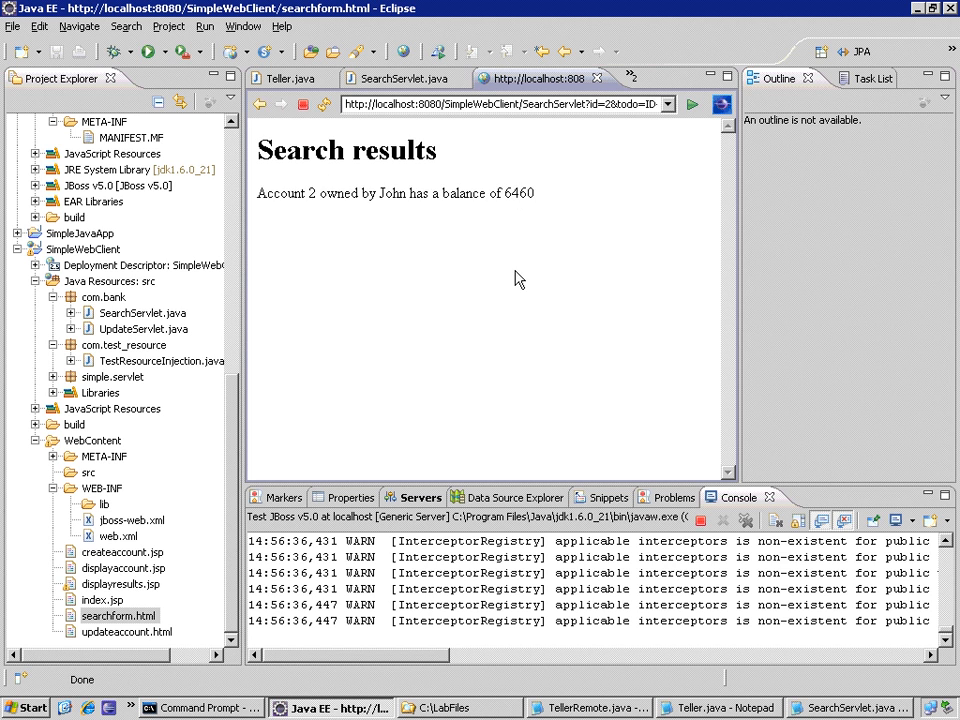
left_click(260, 104)
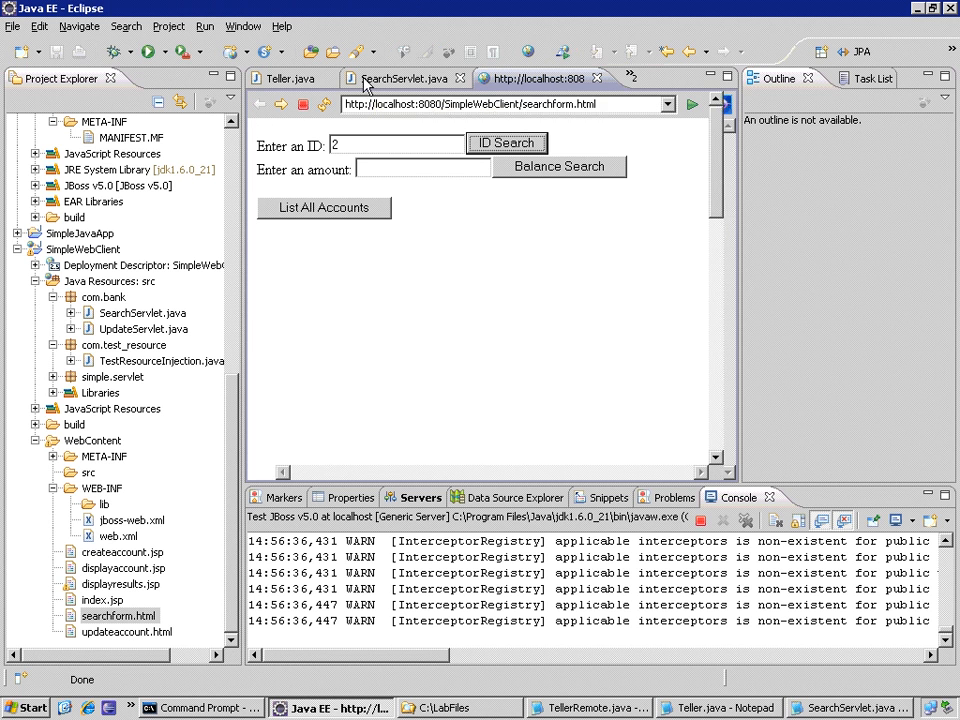
left_click(404, 78)
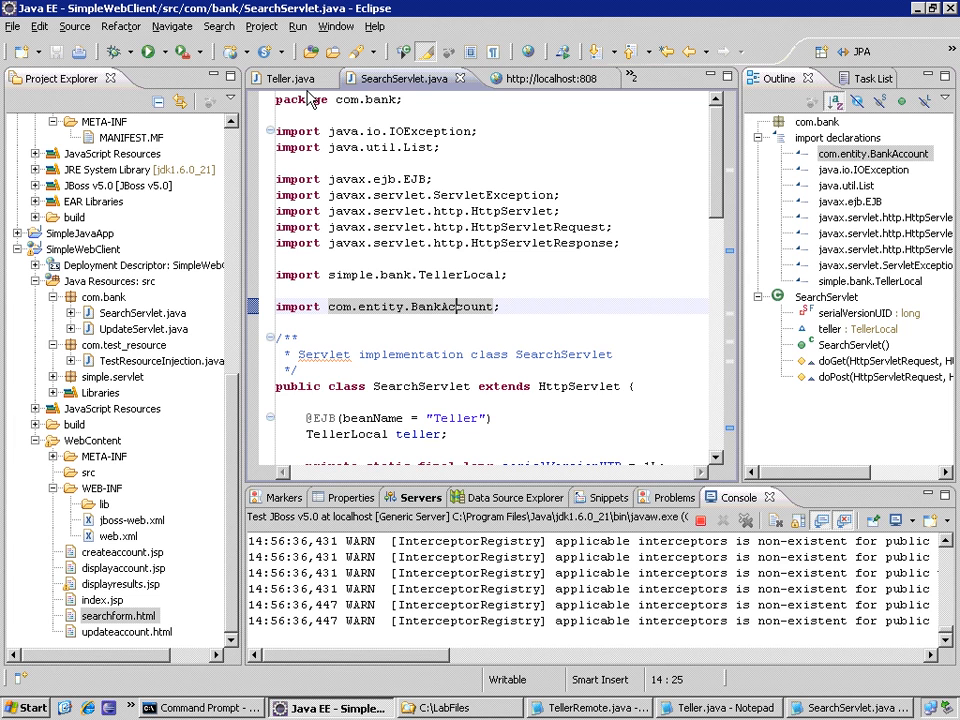